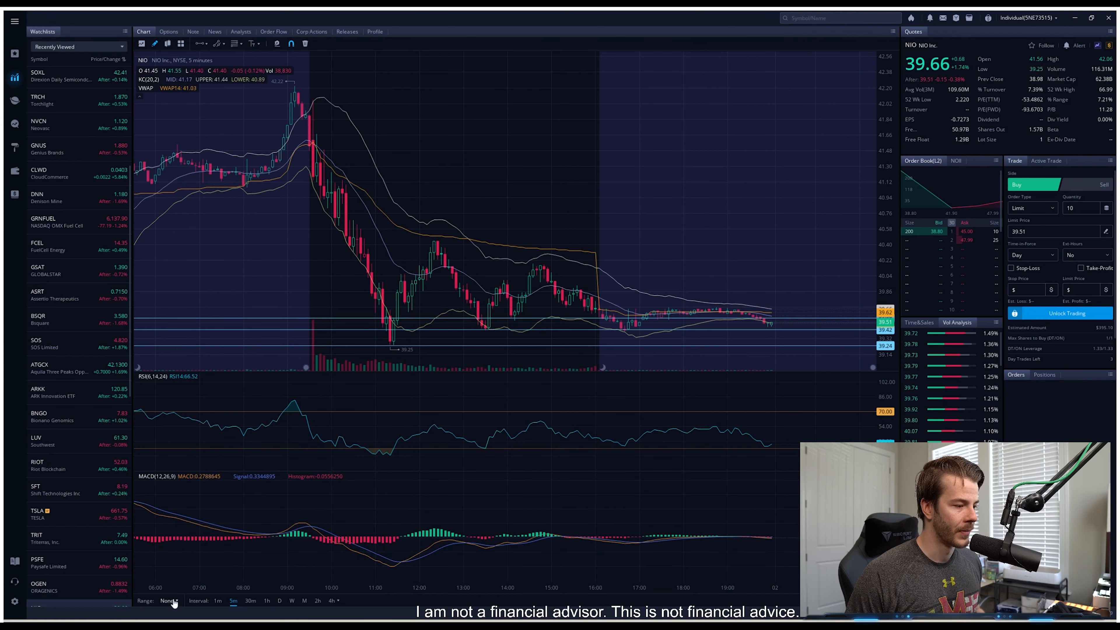
Step: Switch the NIO chart to 1-minute candles, keeping the RSI and MACD panels below
left_click(211, 601)
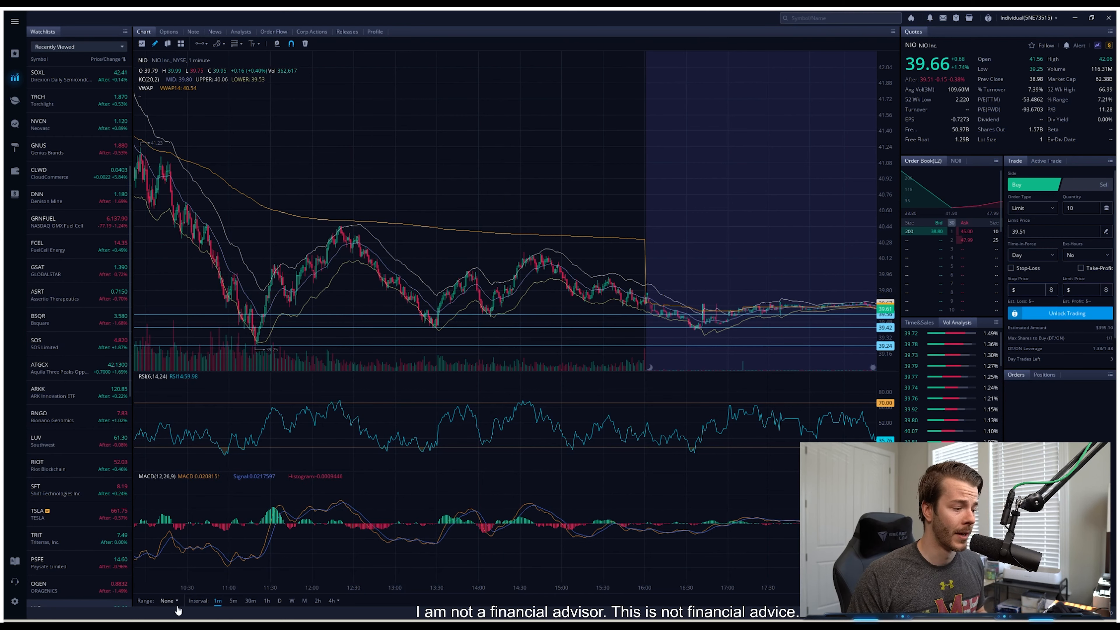
left_click(227, 601)
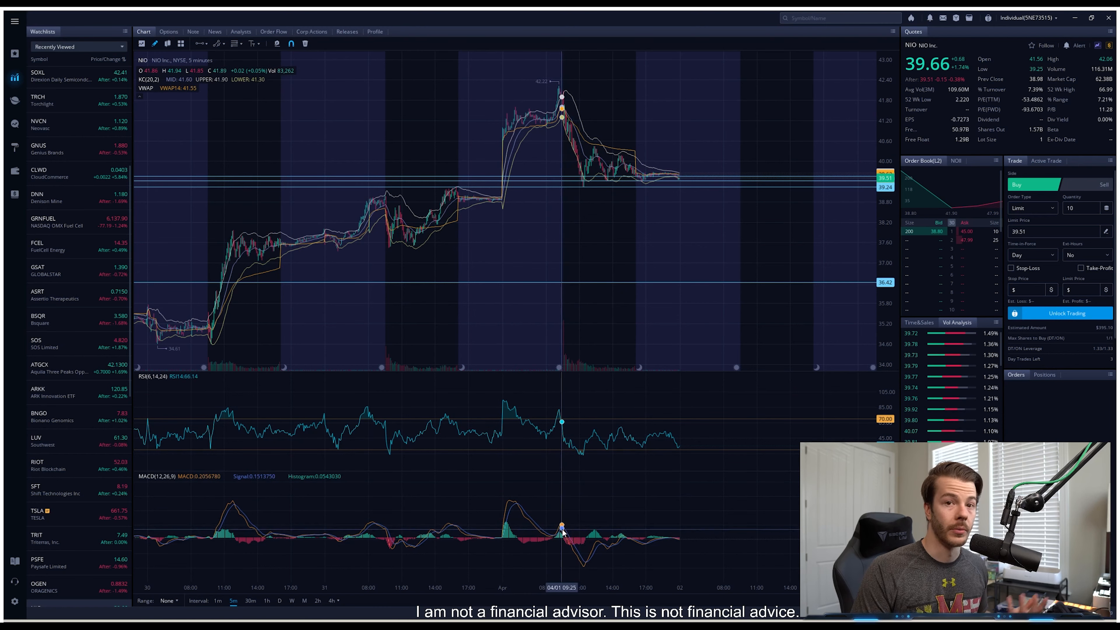
mouse_move(565, 533)
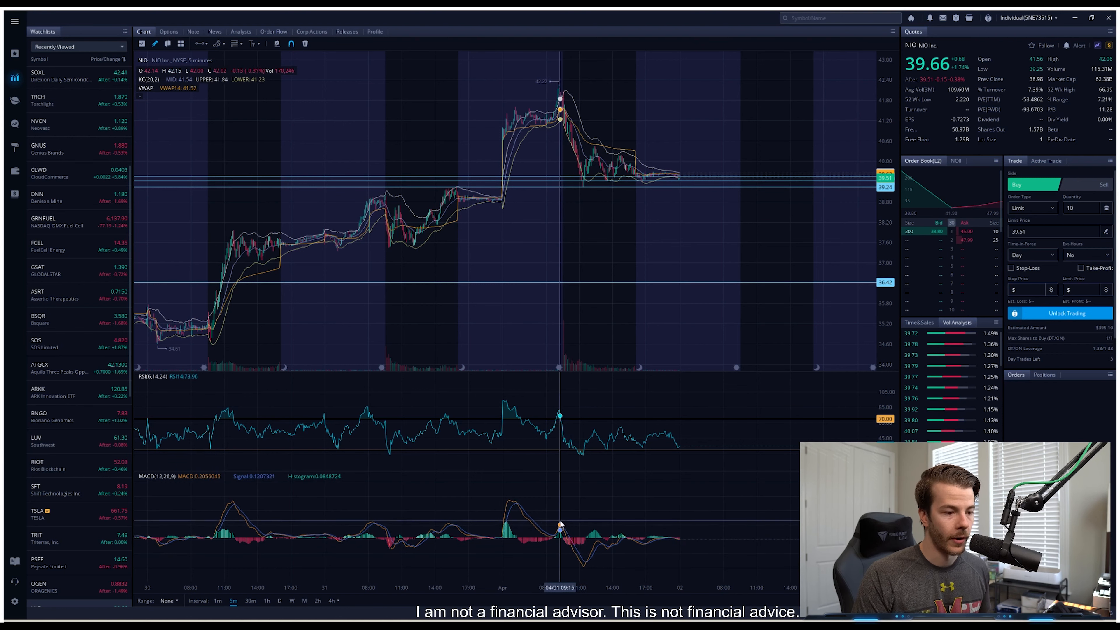
mouse_move(564, 526)
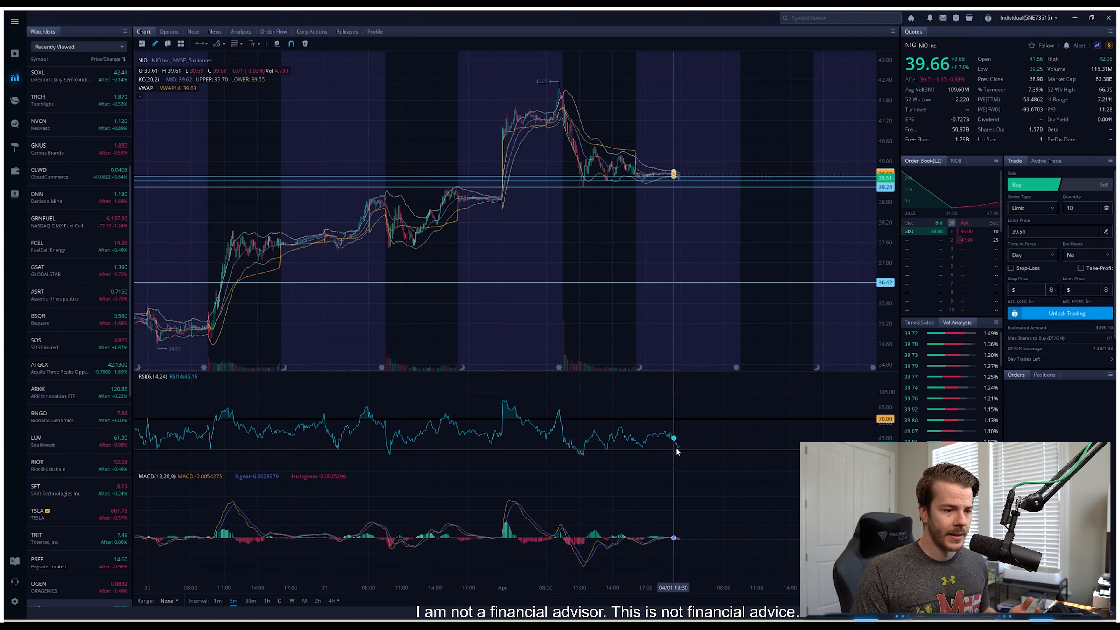
mouse_move(761, 592)
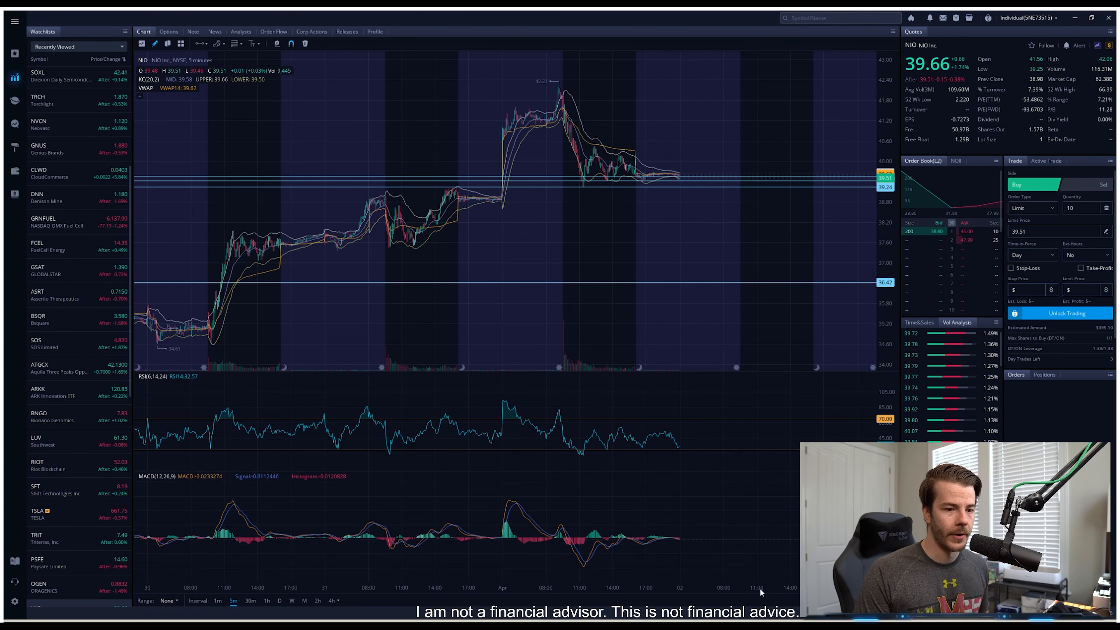
mouse_move(722, 592)
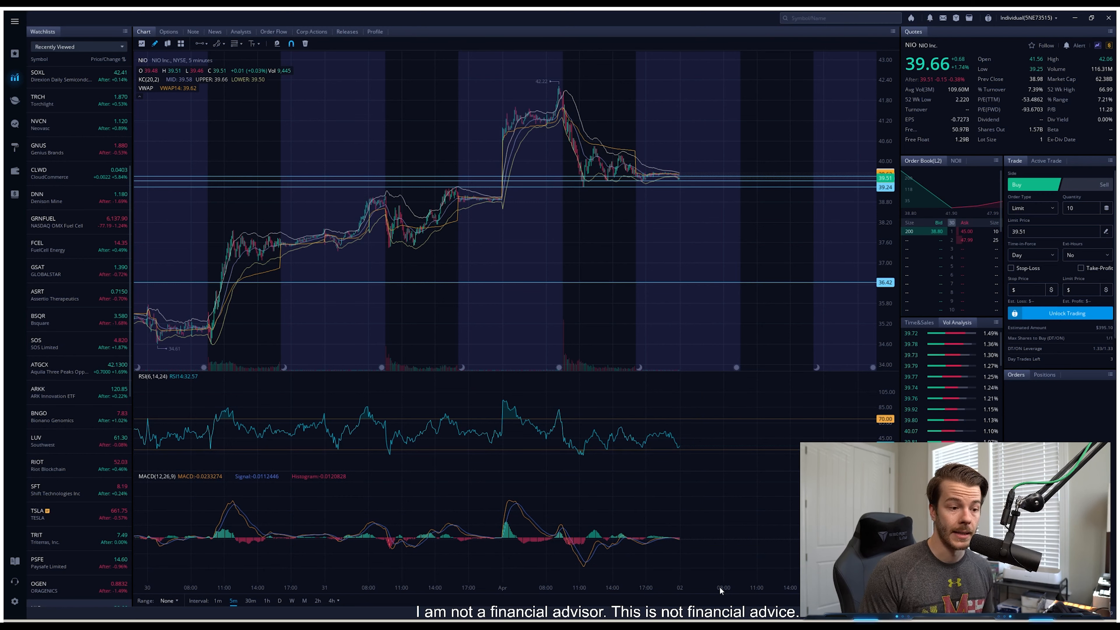
mouse_move(585, 579)
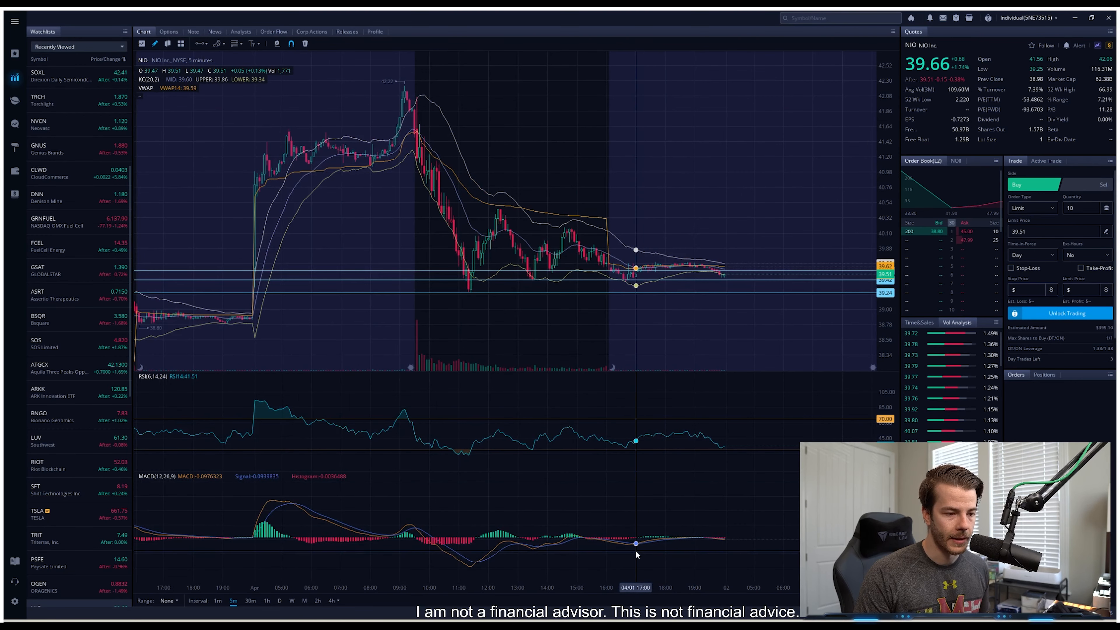
mouse_move(635, 550)
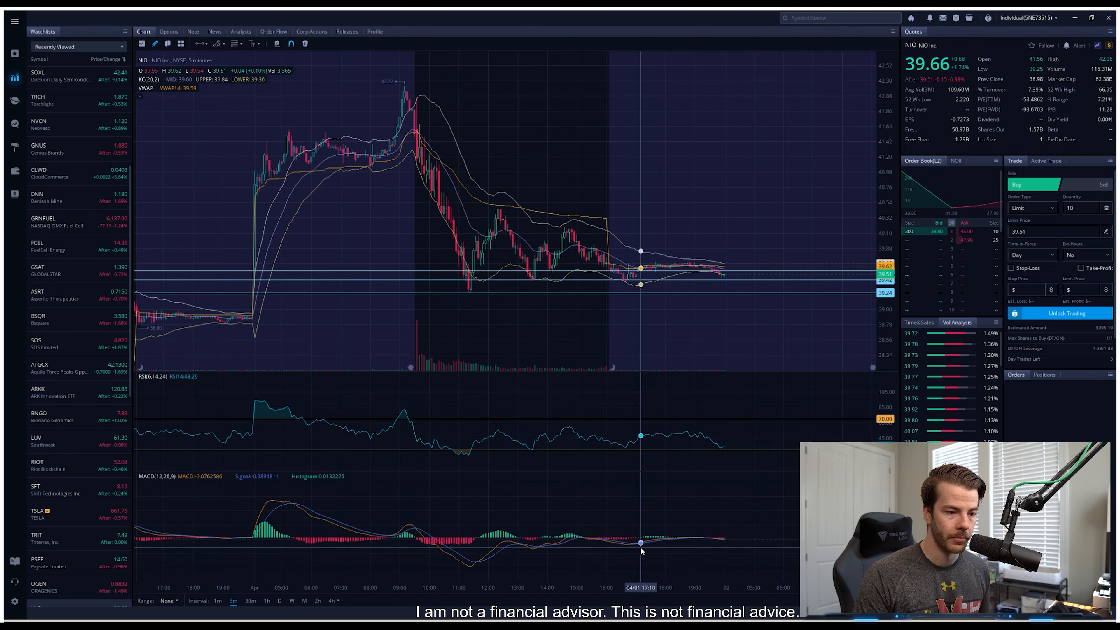
mouse_move(636, 551)
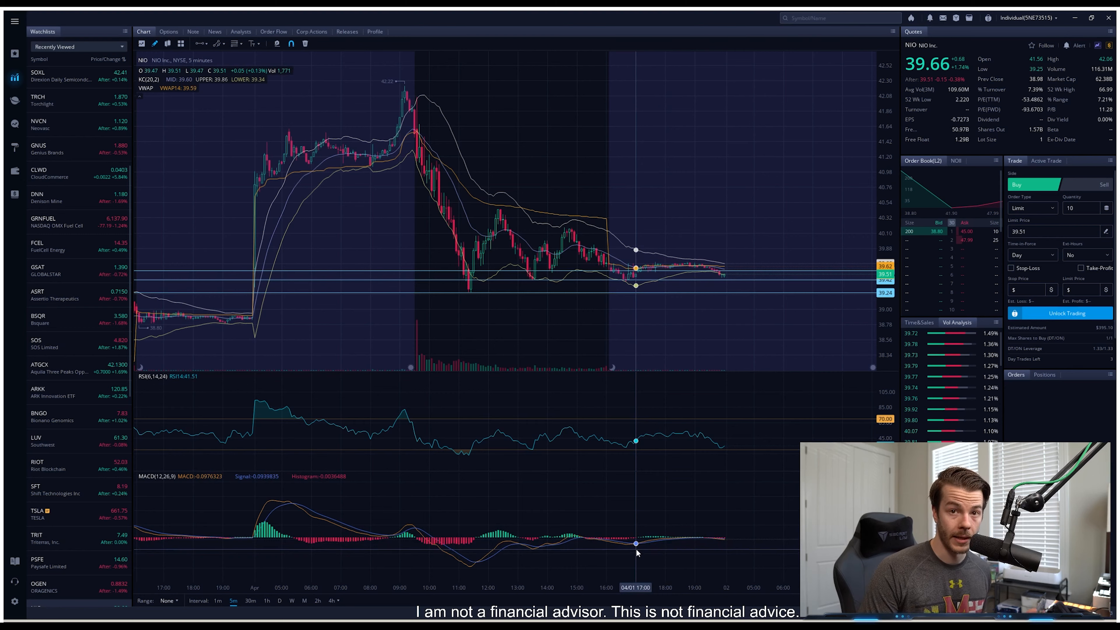
mouse_move(174, 507)
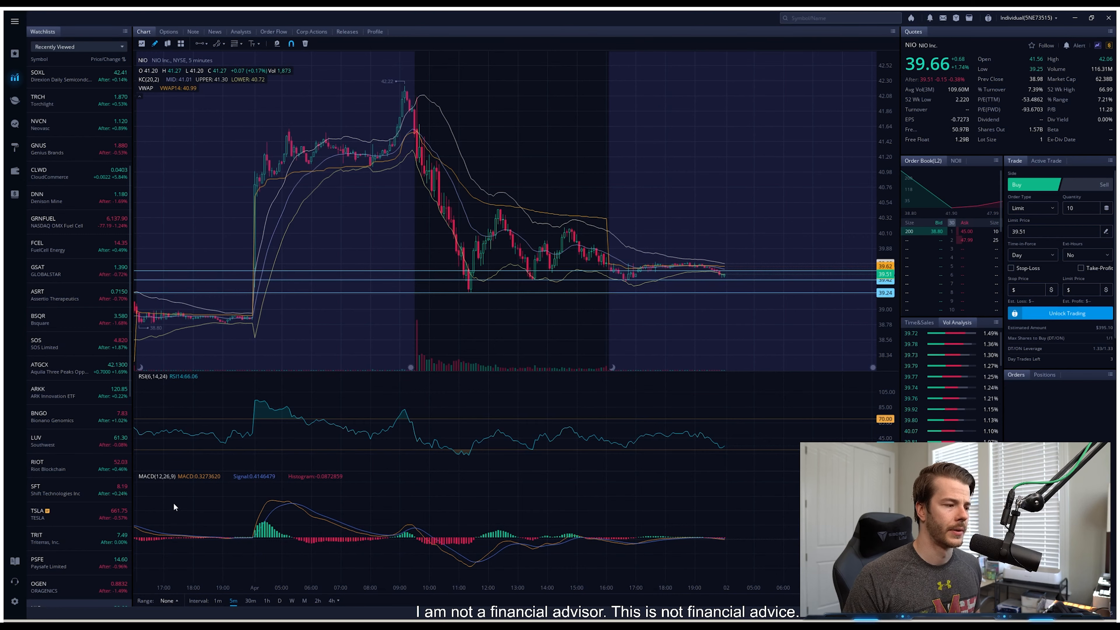
Step: Switch the NIO chart to 1-hour candles spanning several weeks from March to early April
left_click(267, 601)
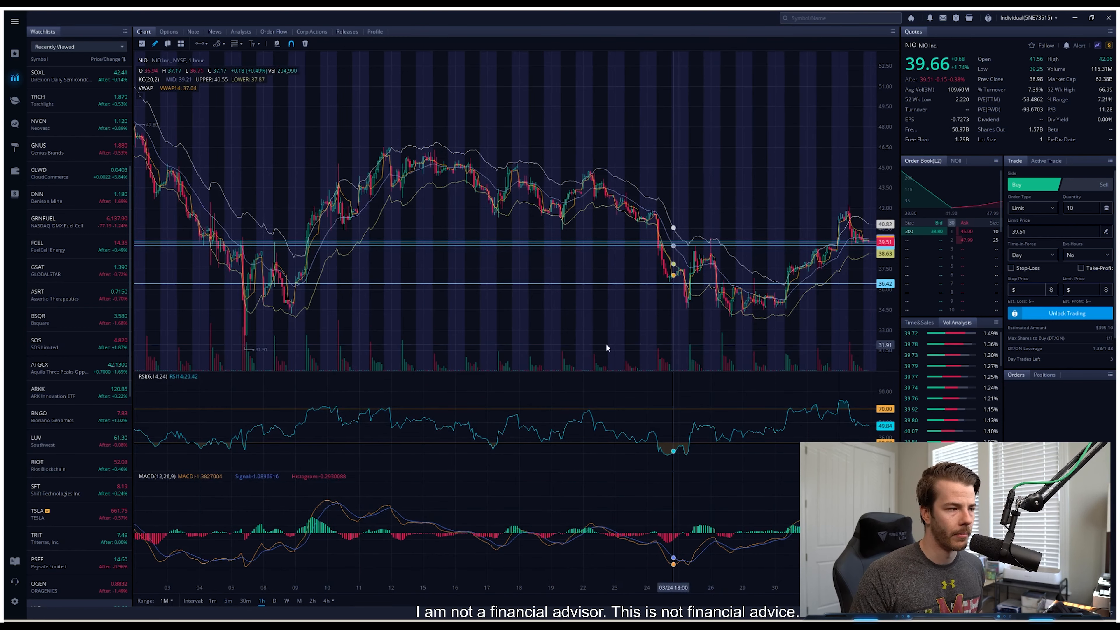
mouse_move(204, 255)
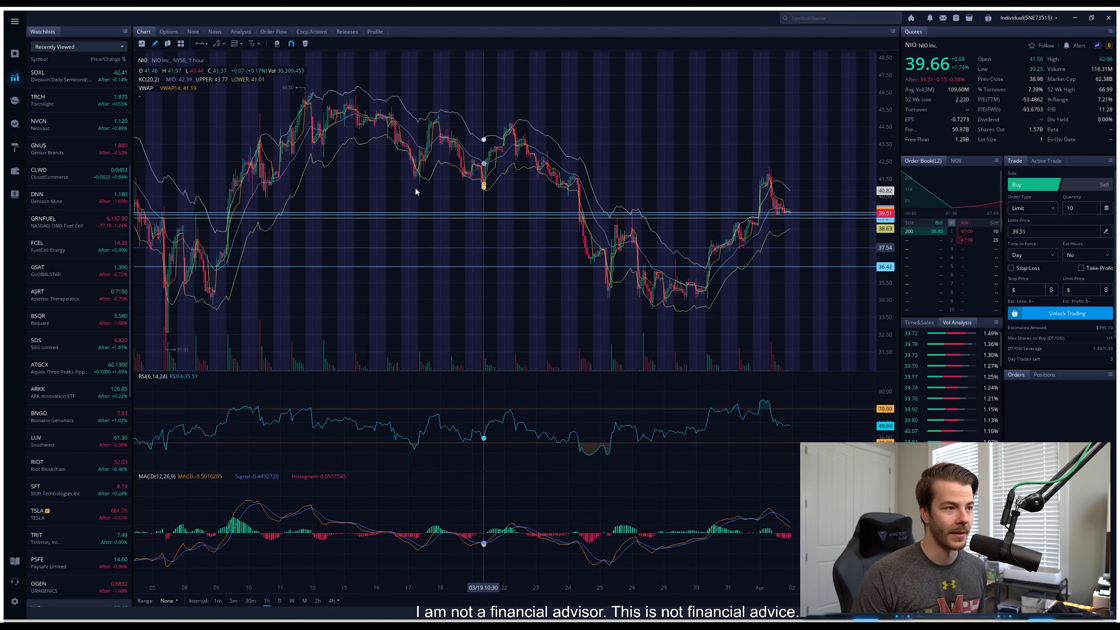
mouse_move(277, 143)
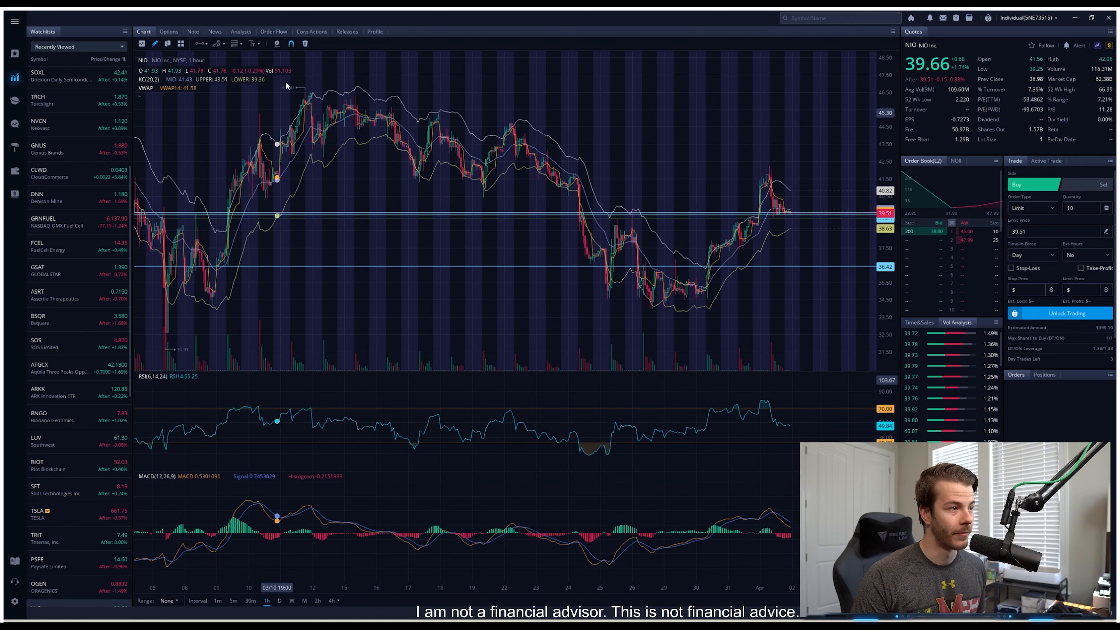
mouse_move(366, 93)
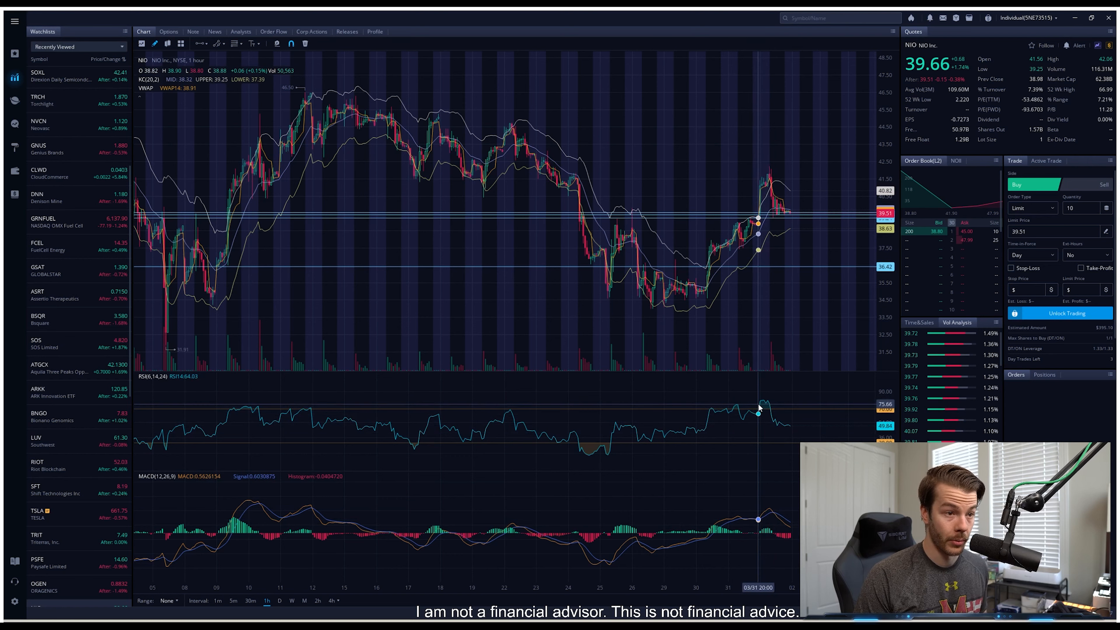
mouse_move(768, 405)
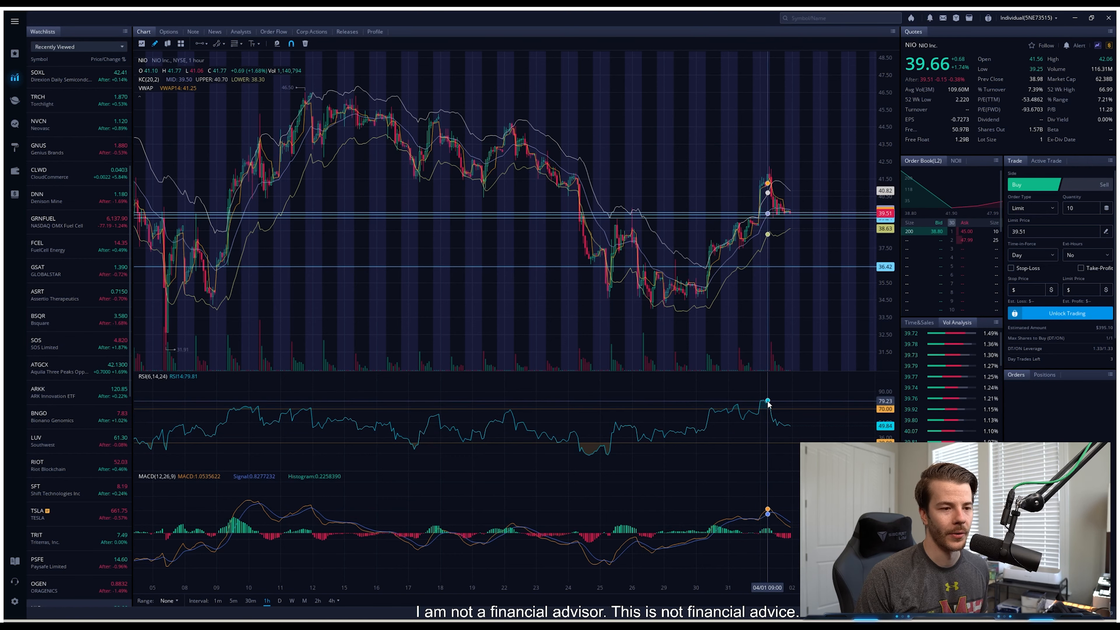
mouse_move(784, 426)
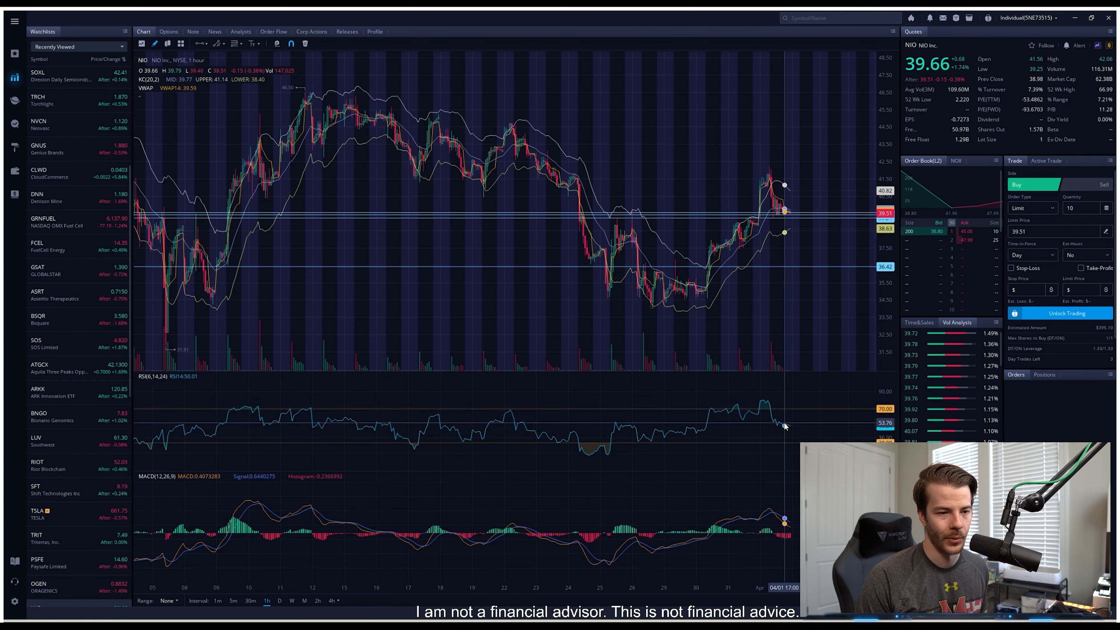